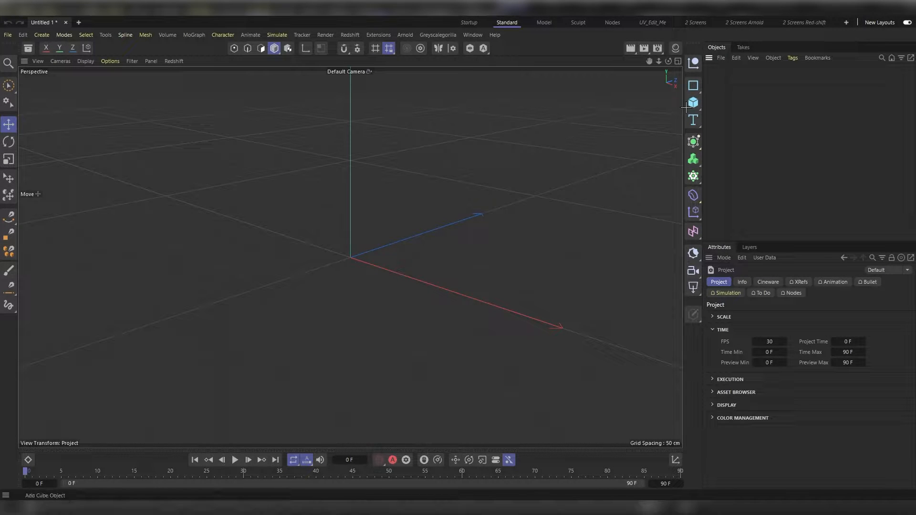
# Step: Add a Plane oriented to -Z and sized 500 by 500 cm
pyautogui.click(693, 103)
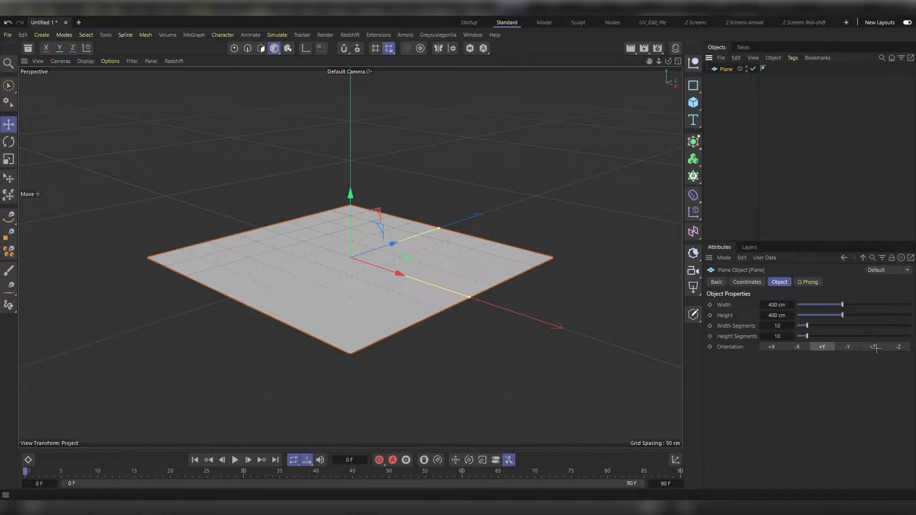
pyautogui.click(872, 347)
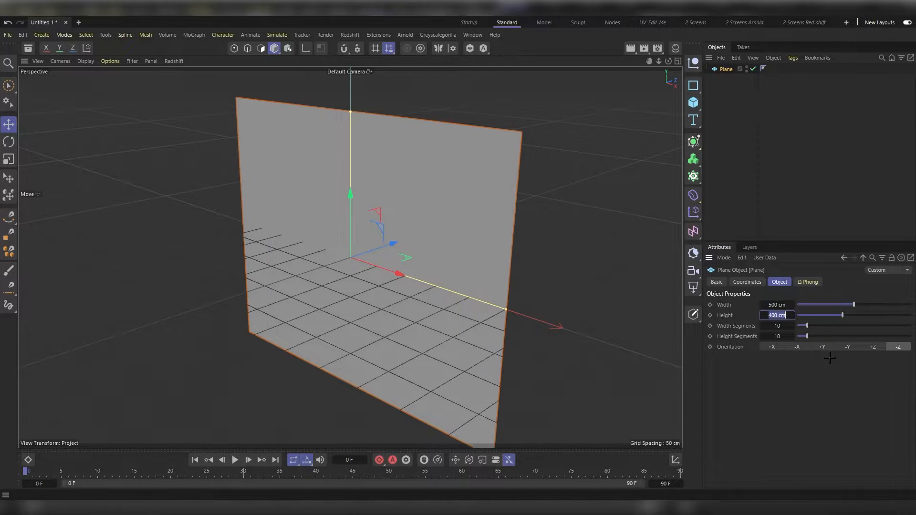
pyautogui.write('50')
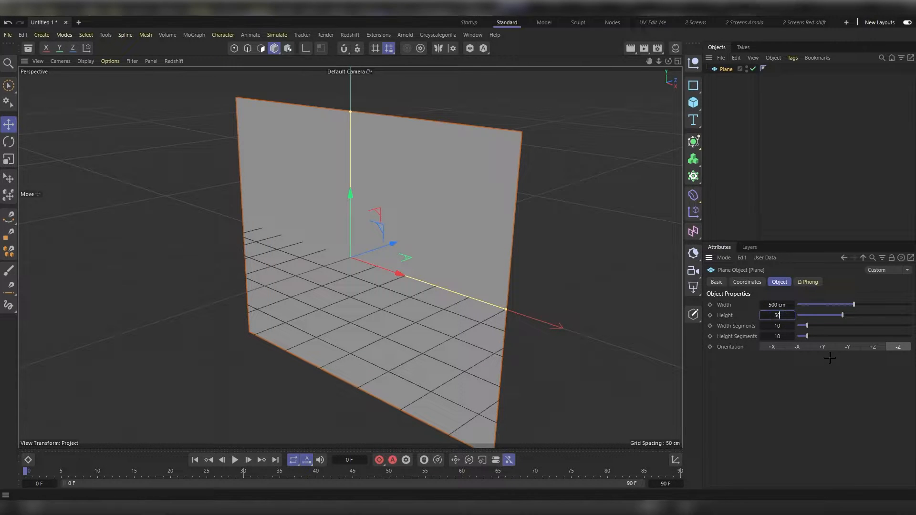
pyautogui.write('500 cm')
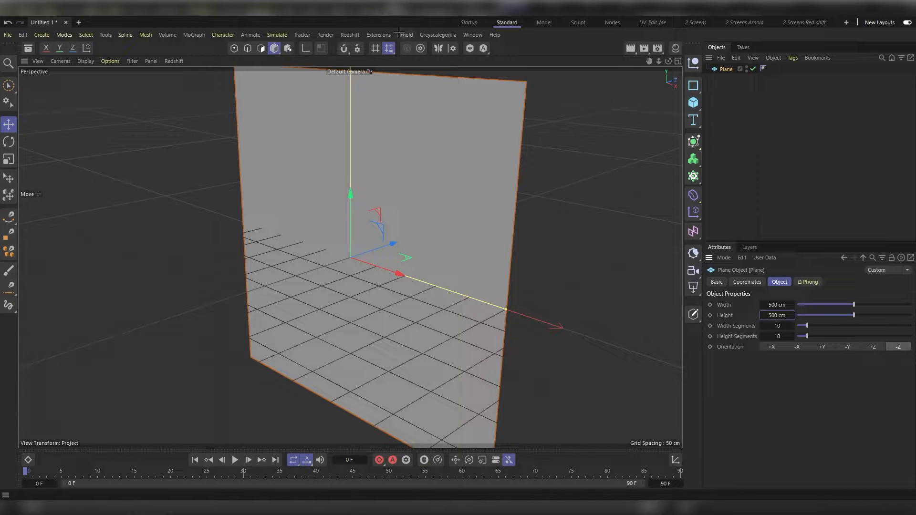
# Step: Add an Arnold persp_camera and set its P.Z position to -500 cm
pyautogui.click(404, 35)
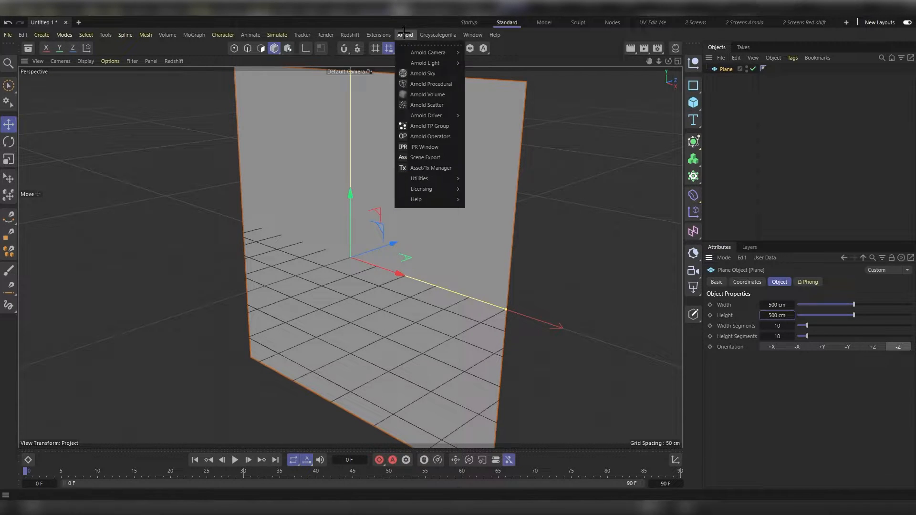
pyautogui.moveTo(428, 52)
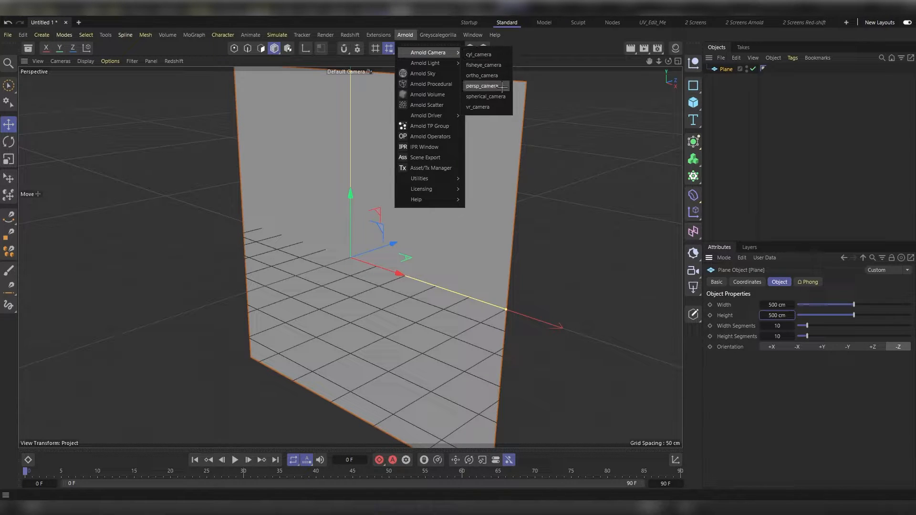
pyautogui.click(482, 86)
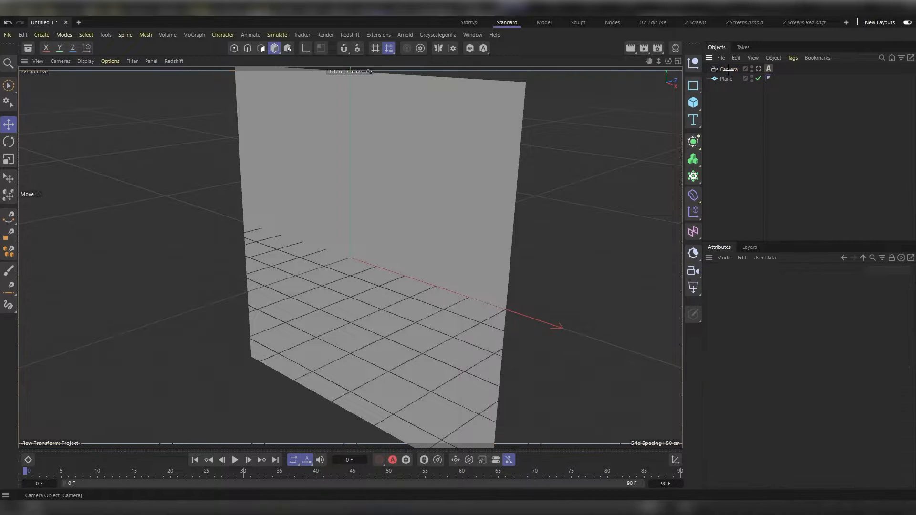
pyautogui.click(728, 69)
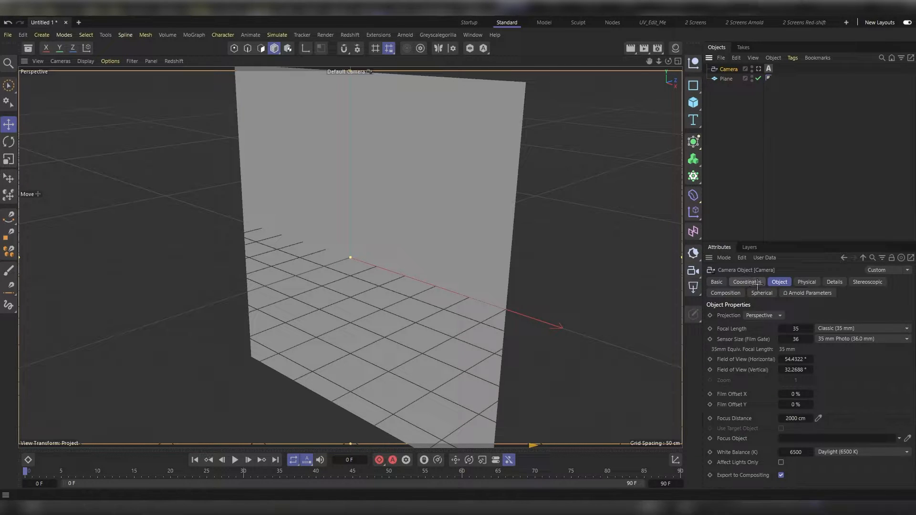
pyautogui.click(747, 282)
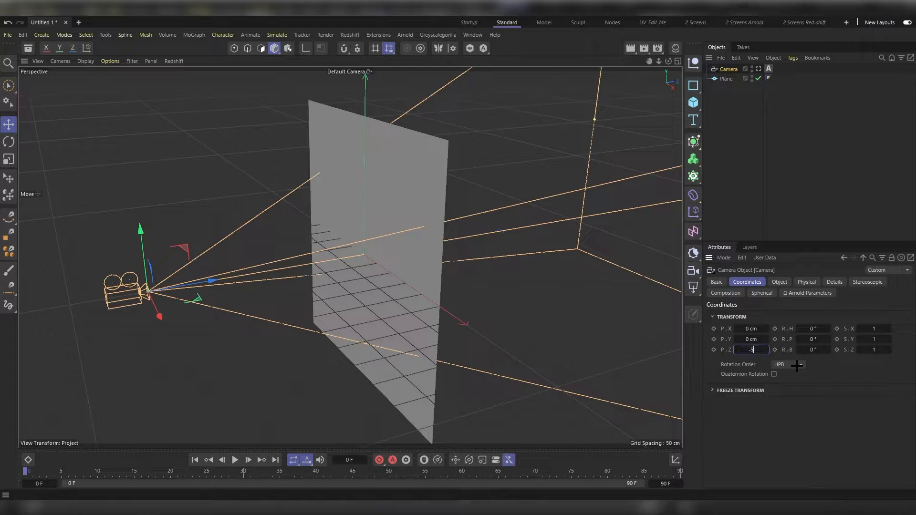
pyautogui.write('-500 cm')
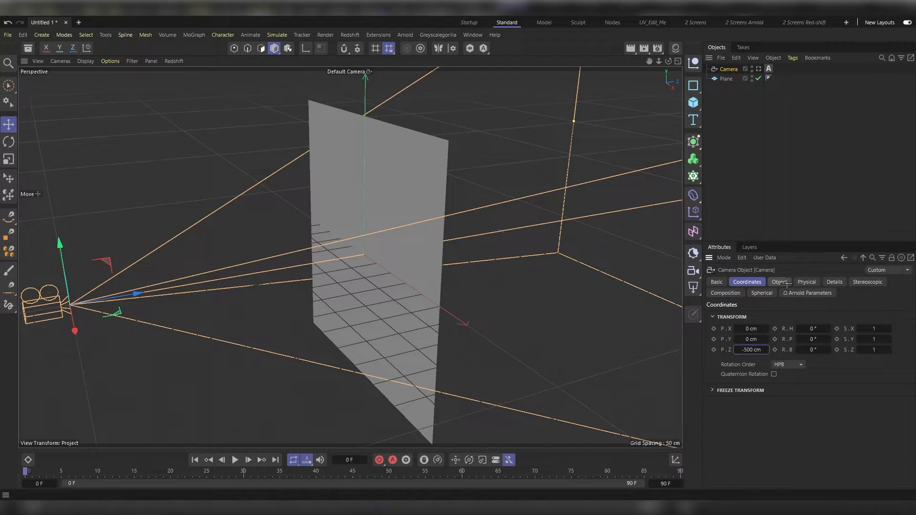
# Step: Set the camera's focal length to 70 mm
pyautogui.click(779, 282)
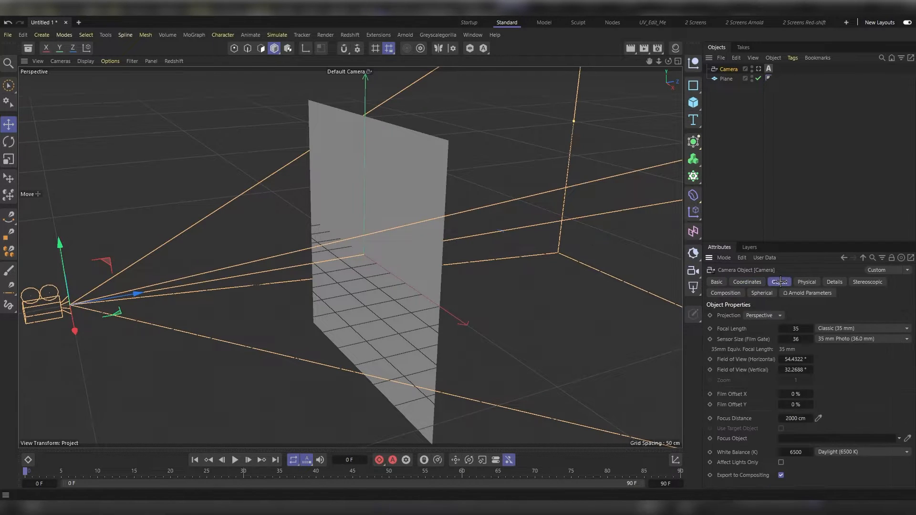
pyautogui.click(779, 282)
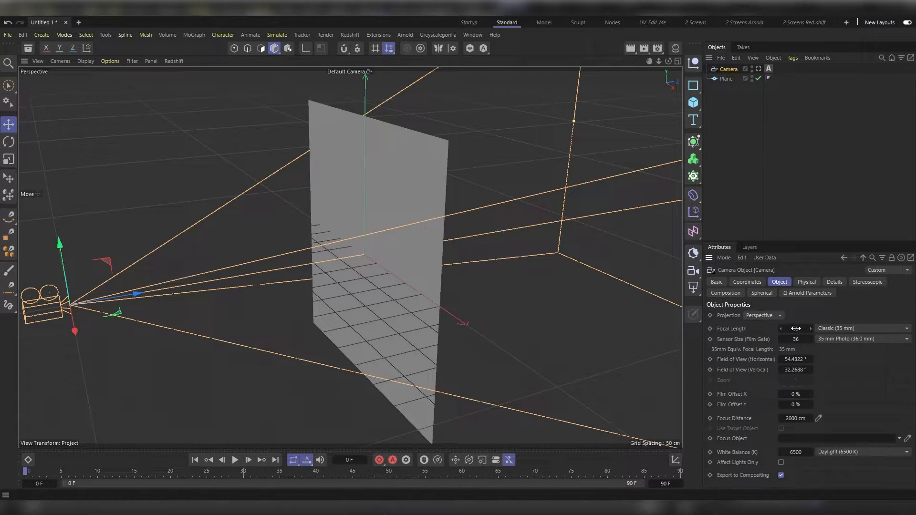
pyautogui.click(795, 329)
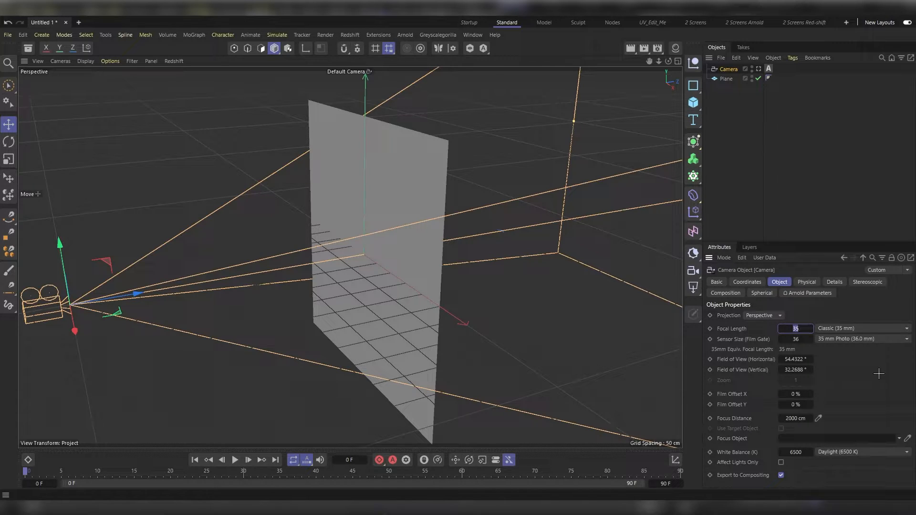
pyautogui.write('70')
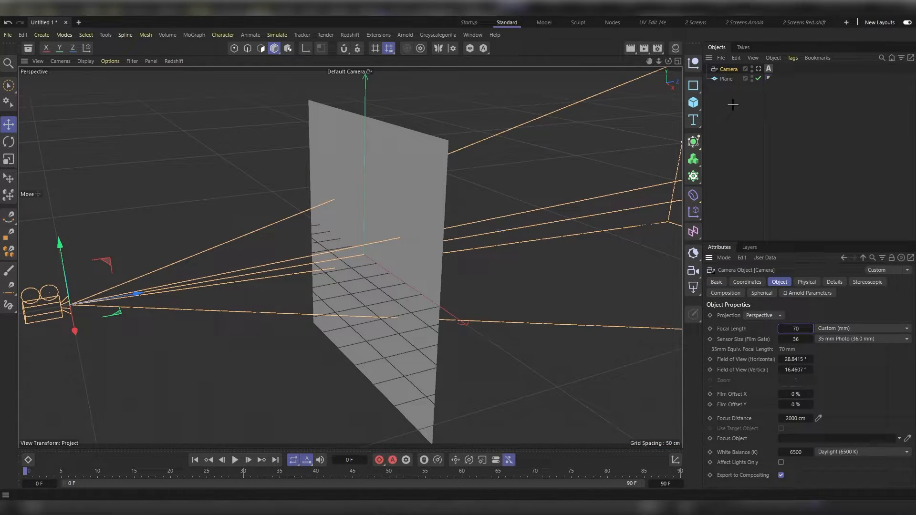
pyautogui.moveTo(728, 79)
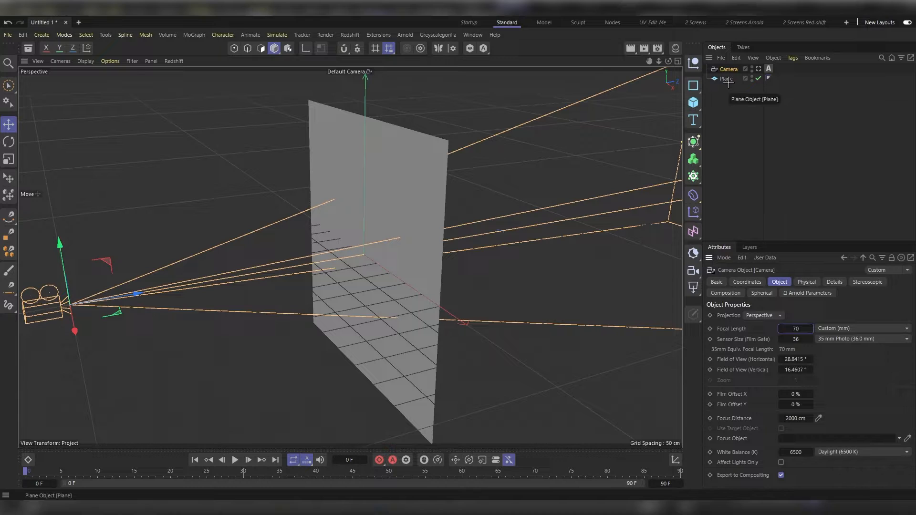
# Step: Duplicate the plane, name the original BG and the copy Object, sized 100 by 100 cm
pyautogui.click(726, 79)
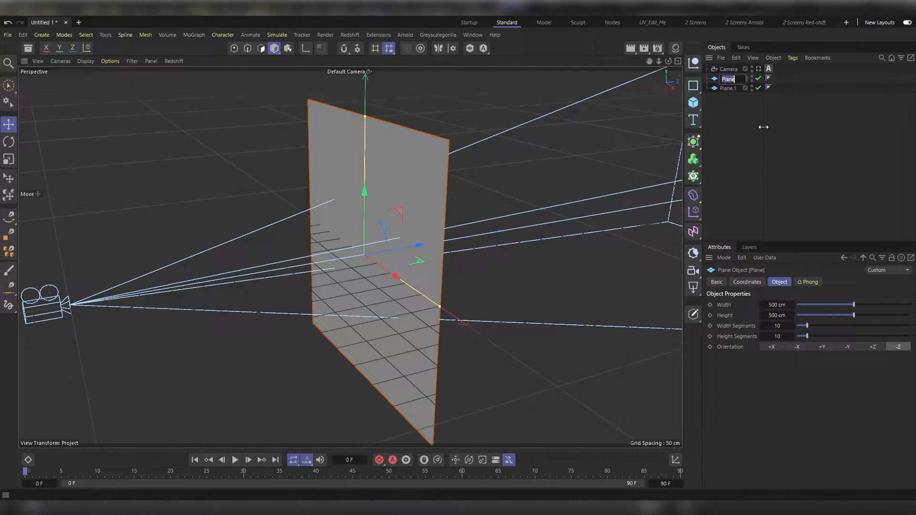
pyautogui.write('BG')
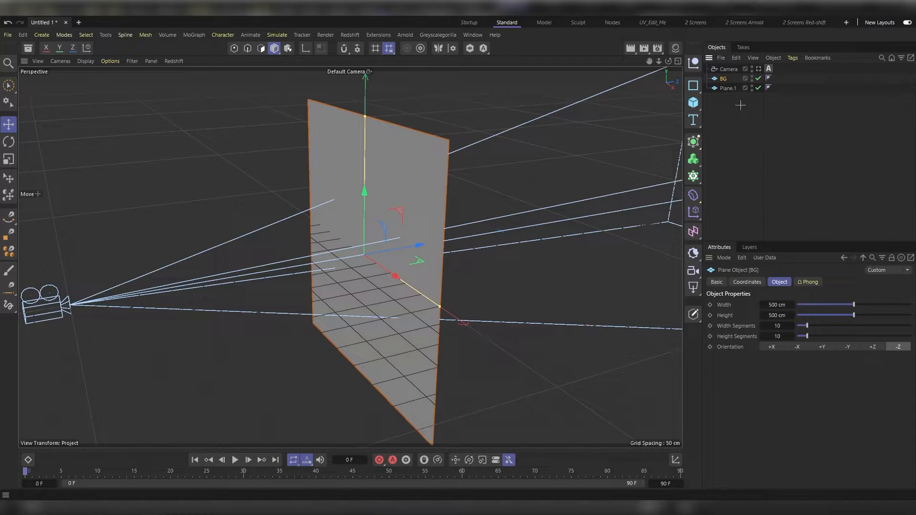
pyautogui.doubleClick(728, 89)
pyautogui.write('Object')
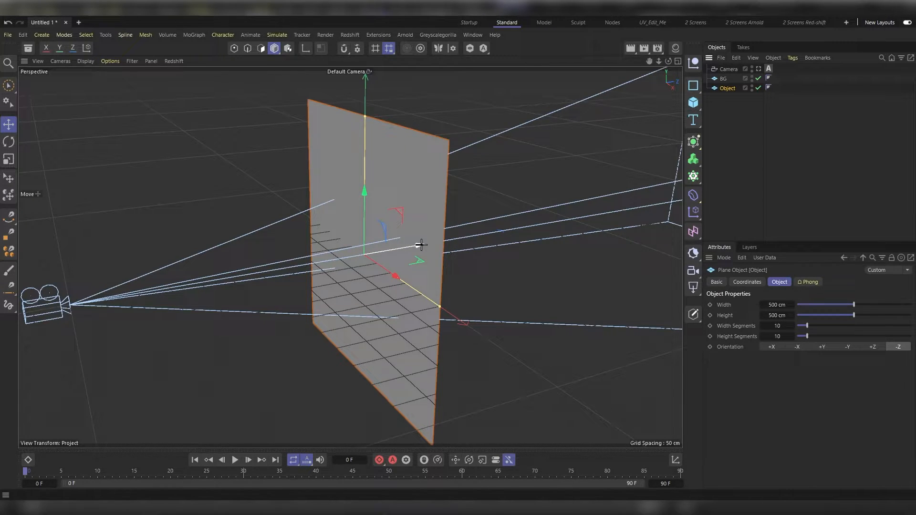
pyautogui.moveTo(420, 246); pyautogui.dragTo(395, 244)
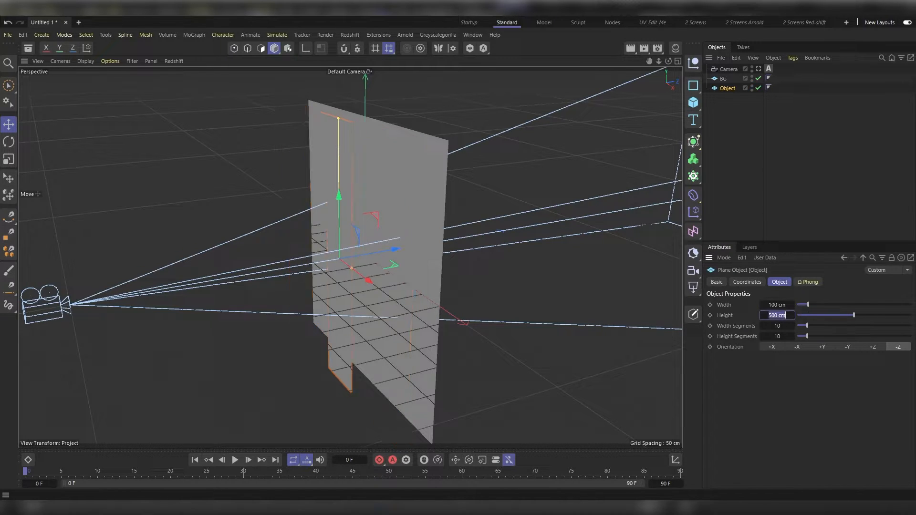
pyautogui.write('100 cm')
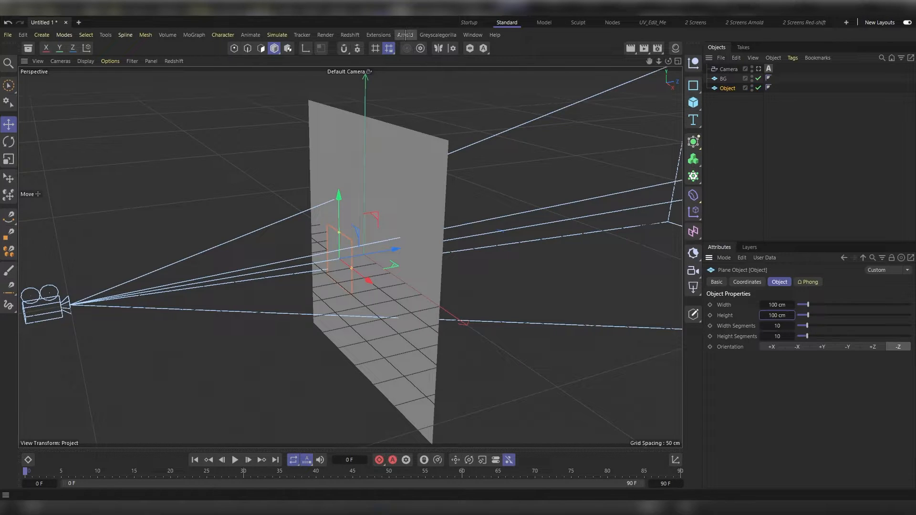
# Step: Add an Arnold Sky to the scene from the Arnold menu
pyautogui.click(404, 34)
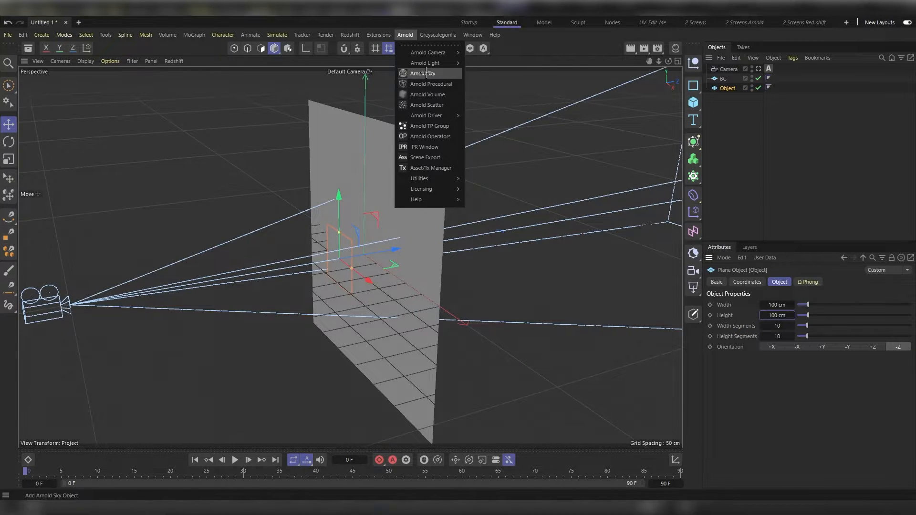
pyautogui.click(424, 73)
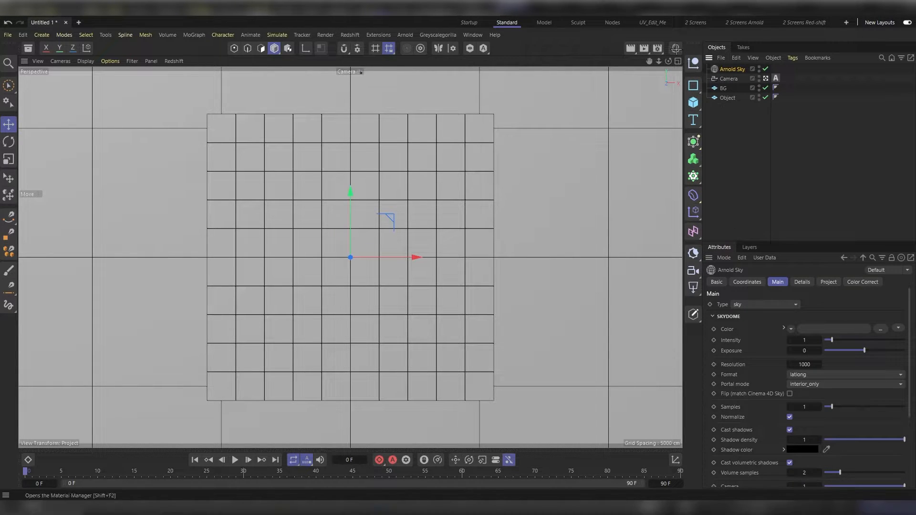
pyautogui.moveTo(676, 48)
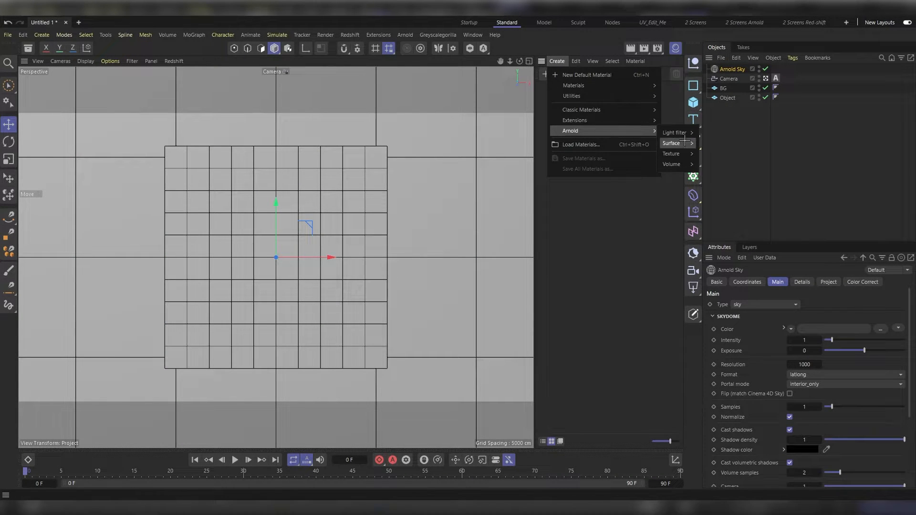
pyautogui.moveTo(672, 143)
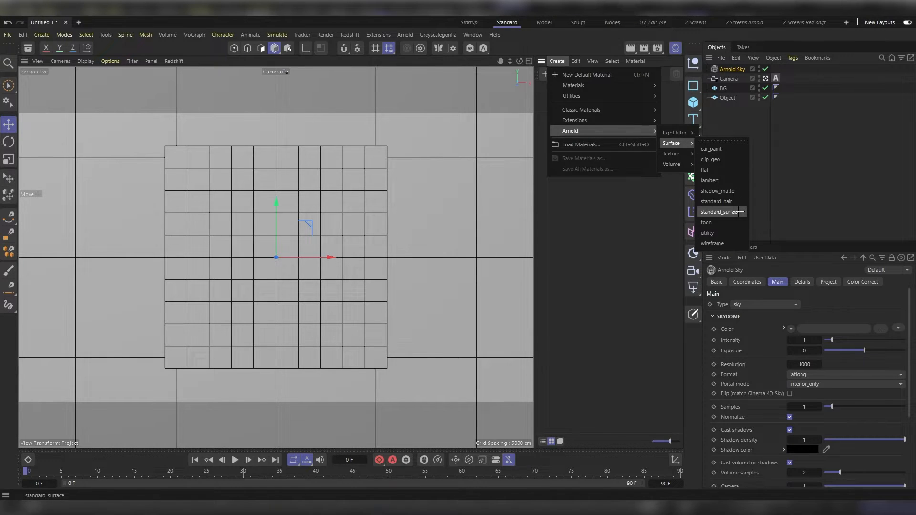
# Step: Create a standard_surface Arnold material and confirm its name as BG
pyautogui.click(720, 211)
pyautogui.write('BG')
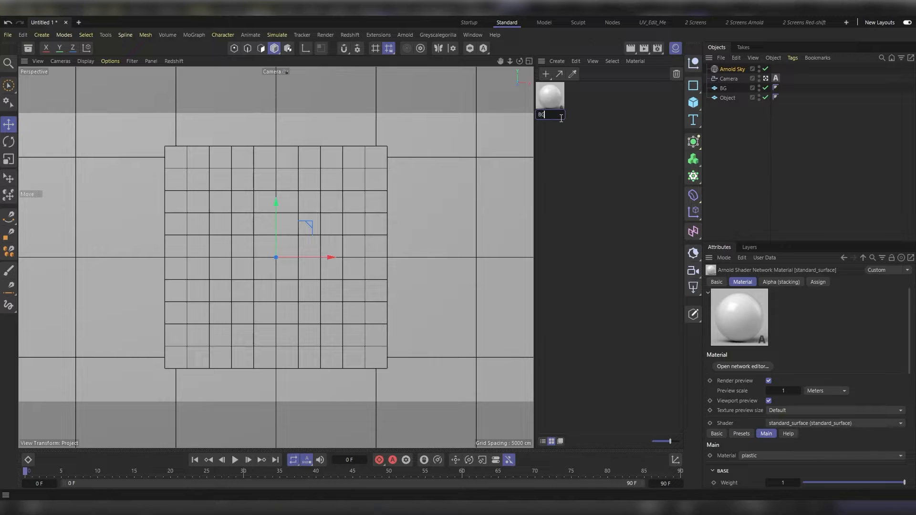
pyautogui.press('Return')
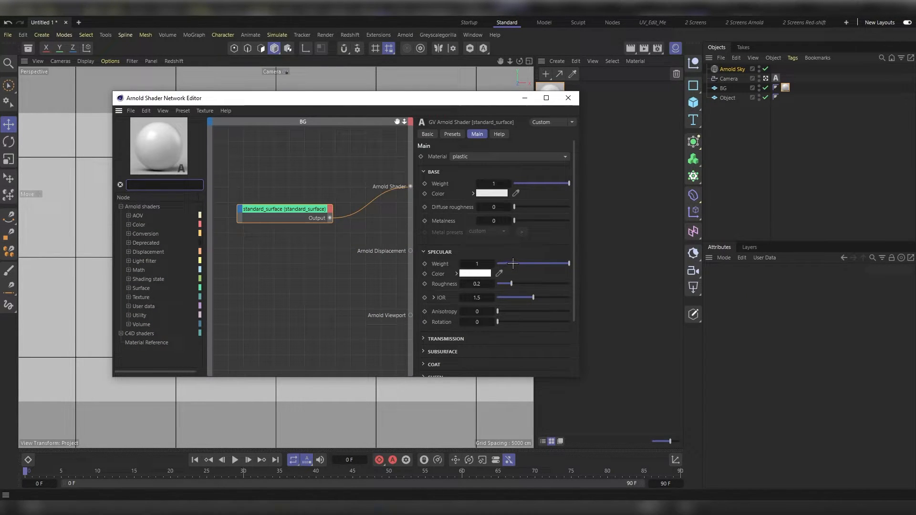
# Step: Collapse Specular and raise the BG base colour's saturation to turquoise
pyautogui.click(439, 251)
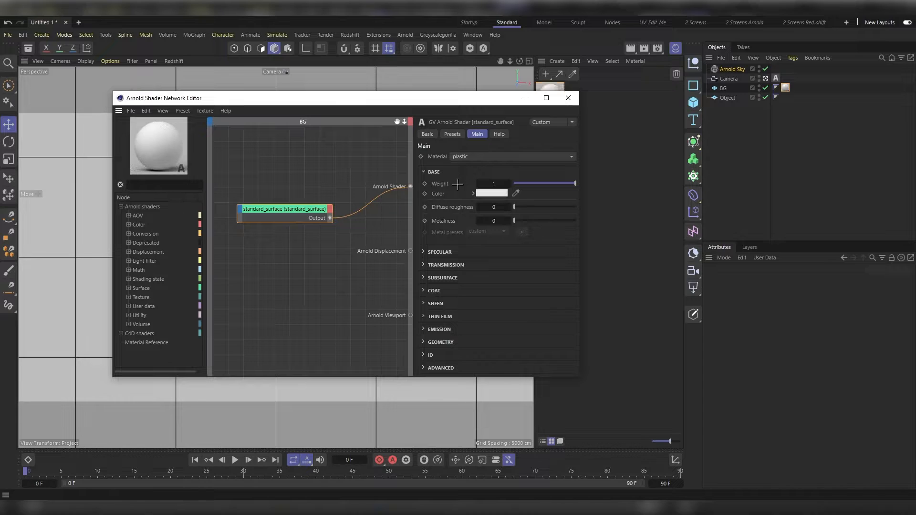
pyautogui.click(493, 193)
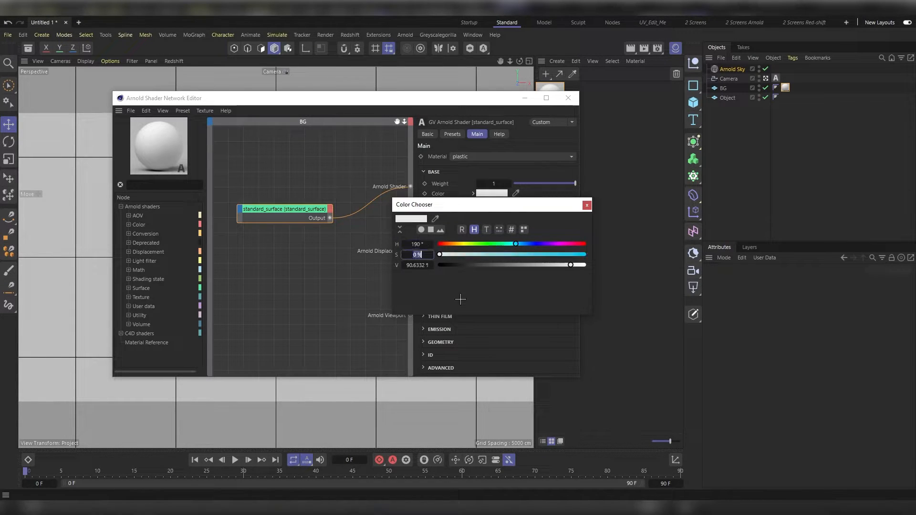
pyautogui.click(416, 254)
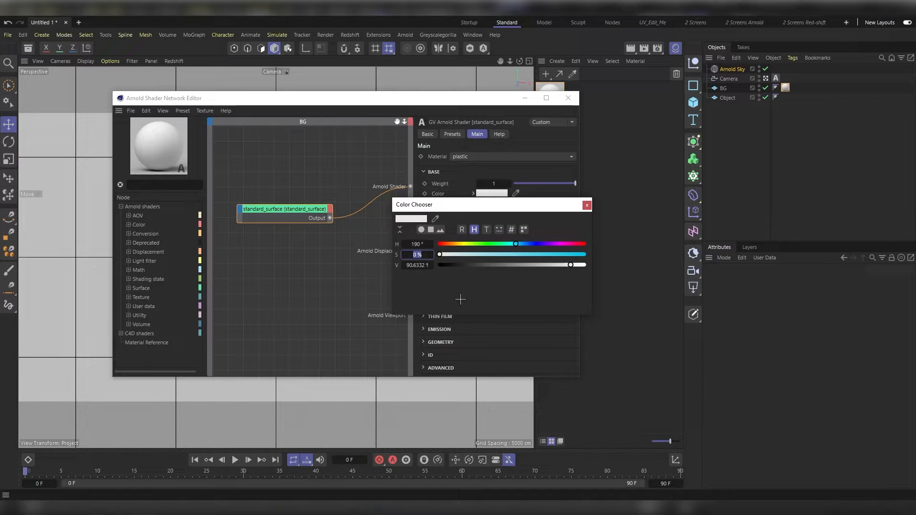
pyautogui.moveTo(439, 254); pyautogui.dragTo(519, 255)
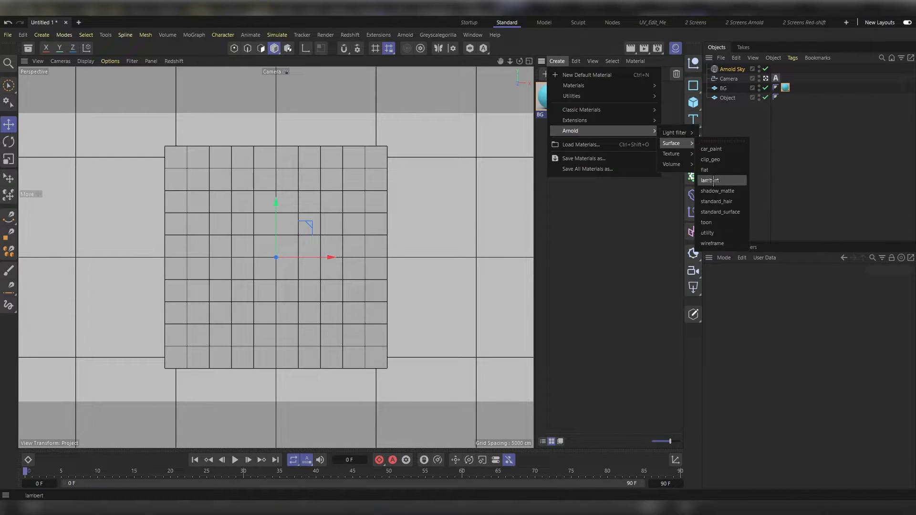
# Step: Create a second standard_surface material and rename it Object
pyautogui.click(721, 211)
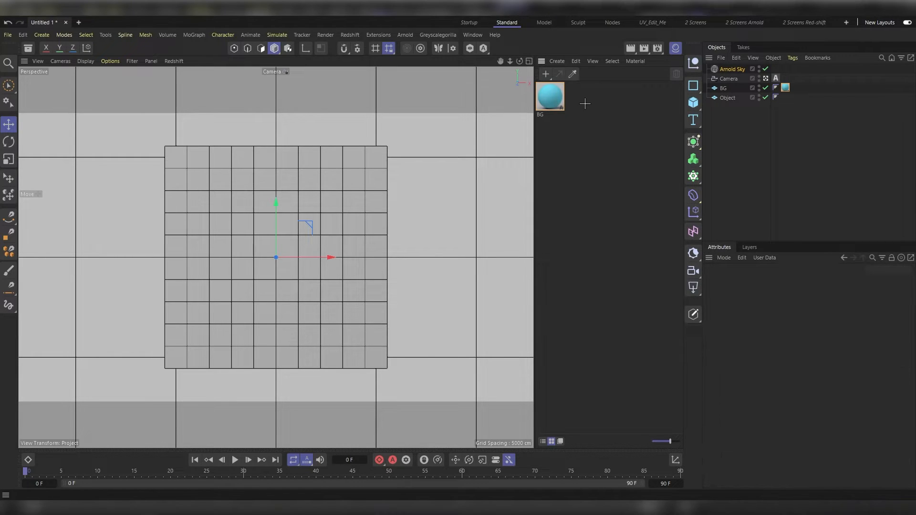
pyautogui.click(556, 60)
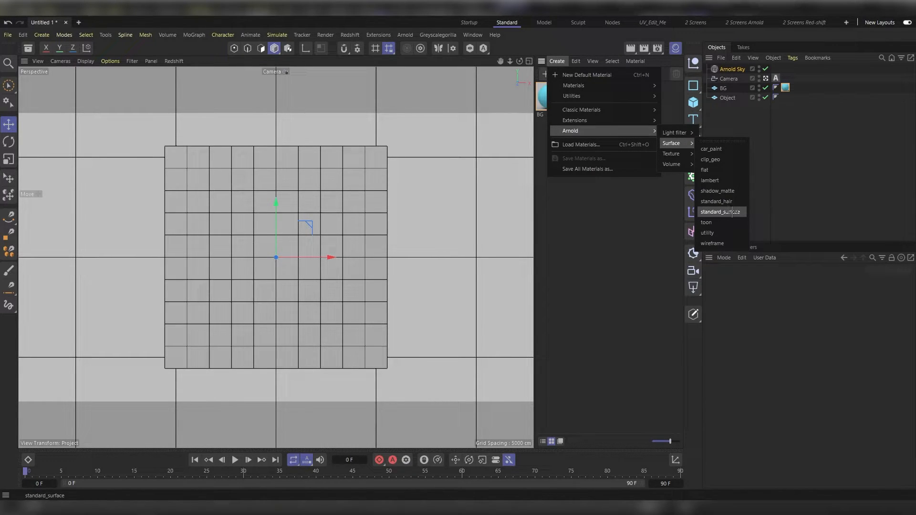
pyautogui.click(721, 211)
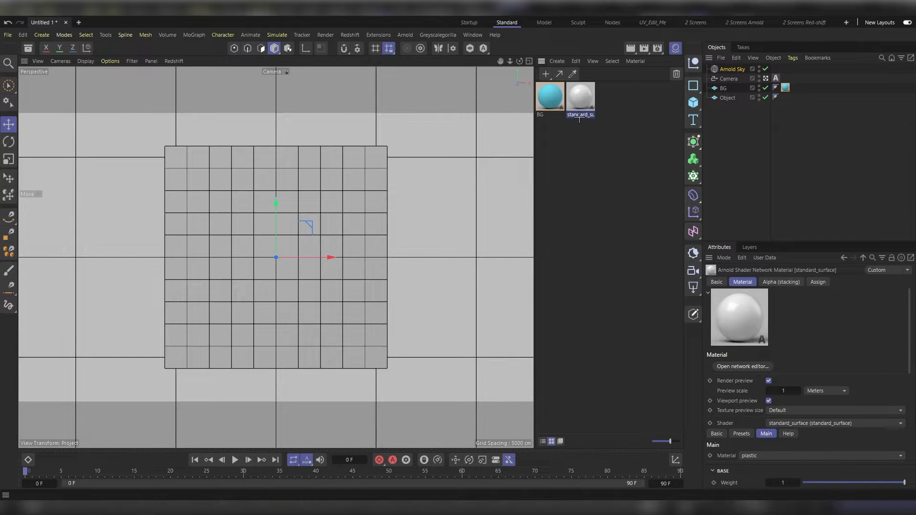
pyautogui.doubleClick(580, 114)
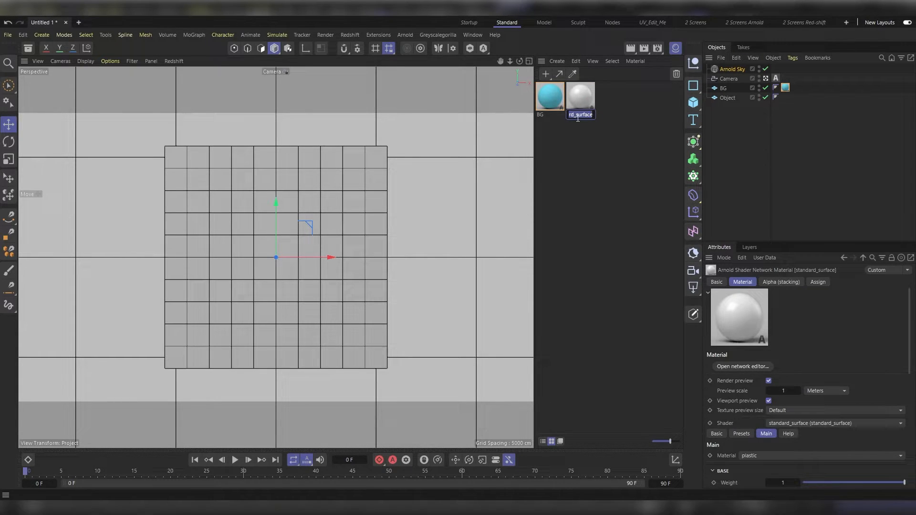
pyautogui.write('Object')
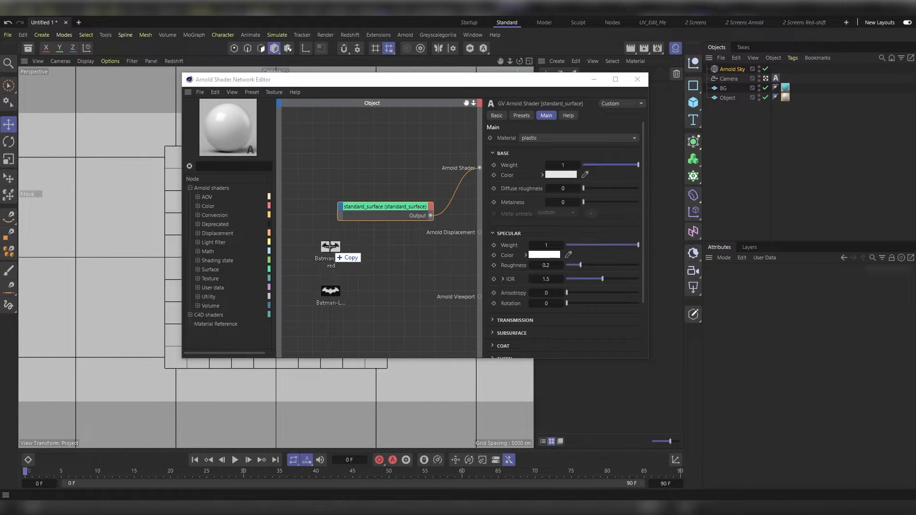
# Step: Wire Batman_colored into Base Color and Batman-Logo into cutout opacity
pyautogui.click(330, 280)
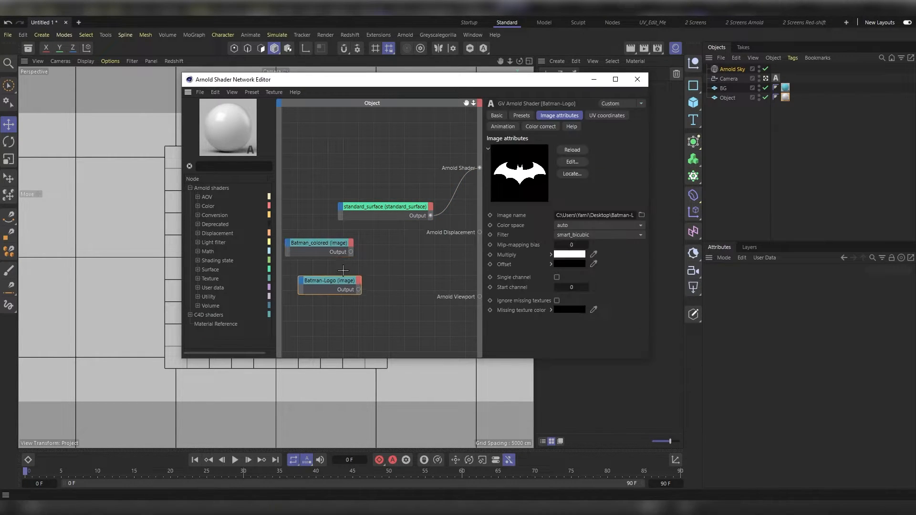
pyautogui.click(319, 243)
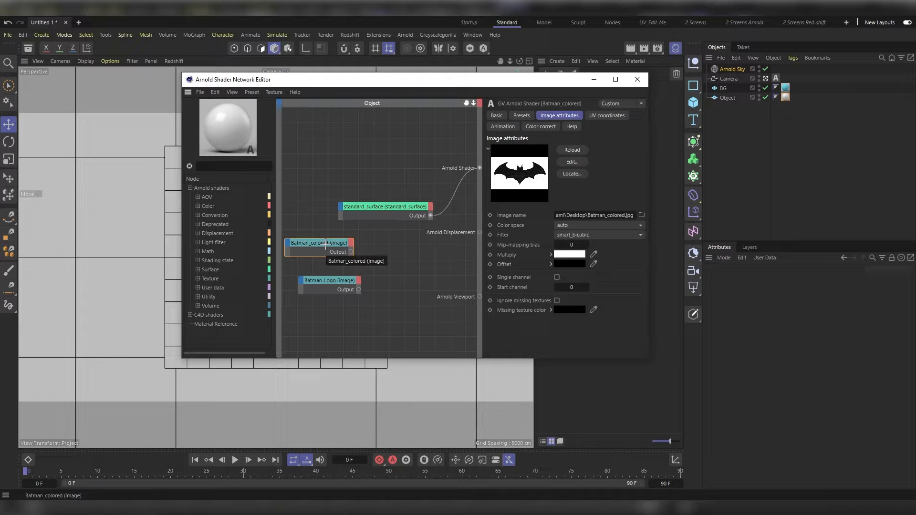
pyautogui.moveTo(519, 171)
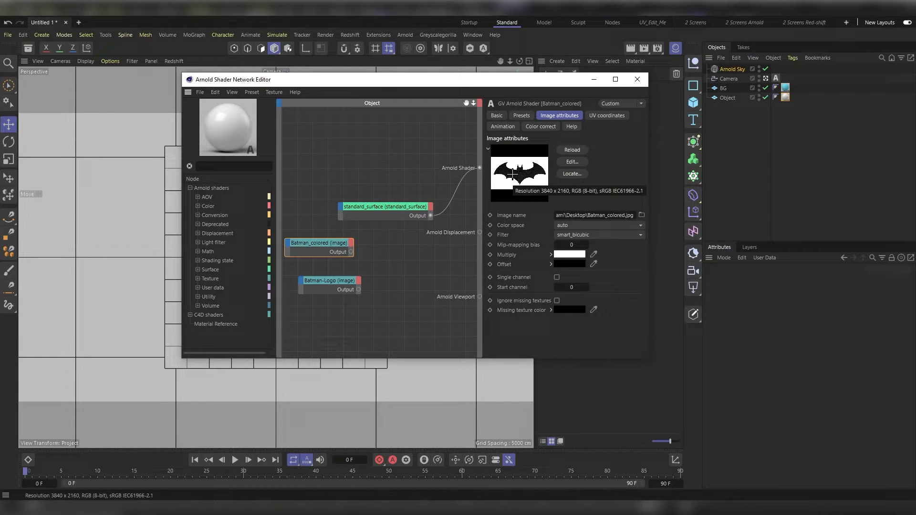
pyautogui.click(329, 280)
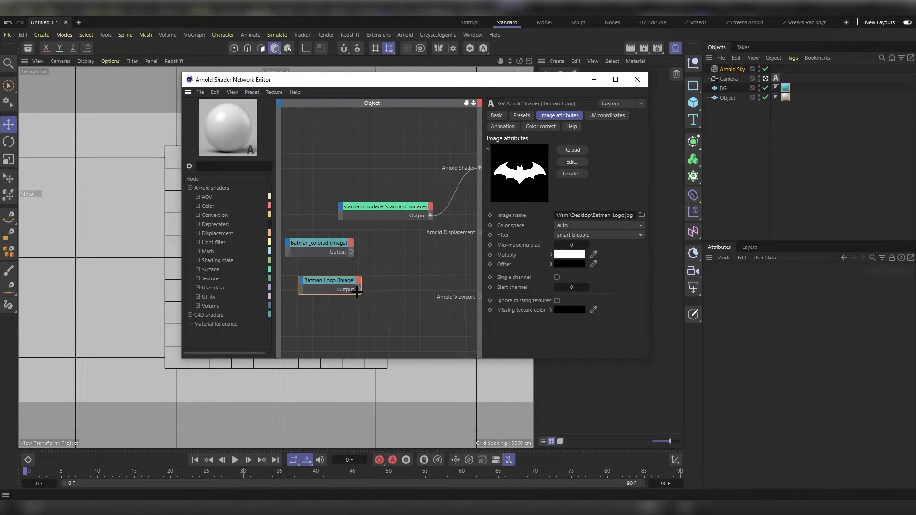
pyautogui.click(320, 243)
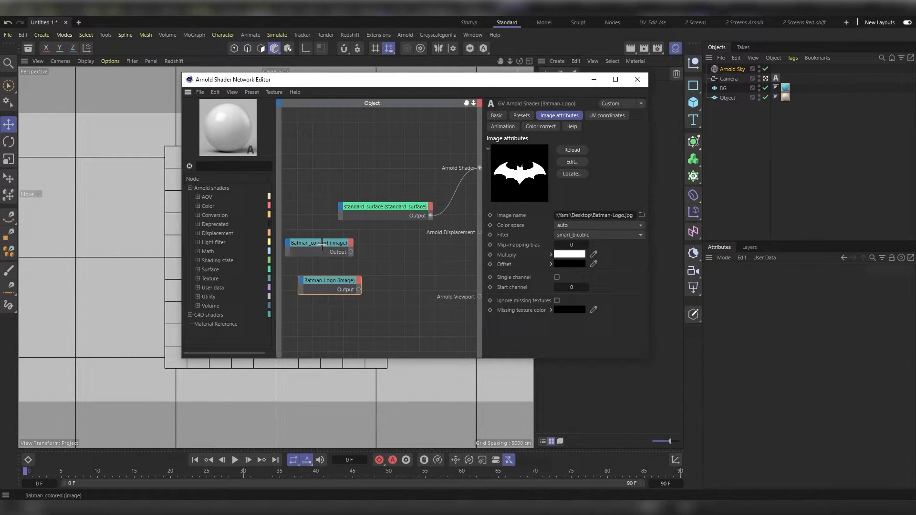
pyautogui.click(319, 242)
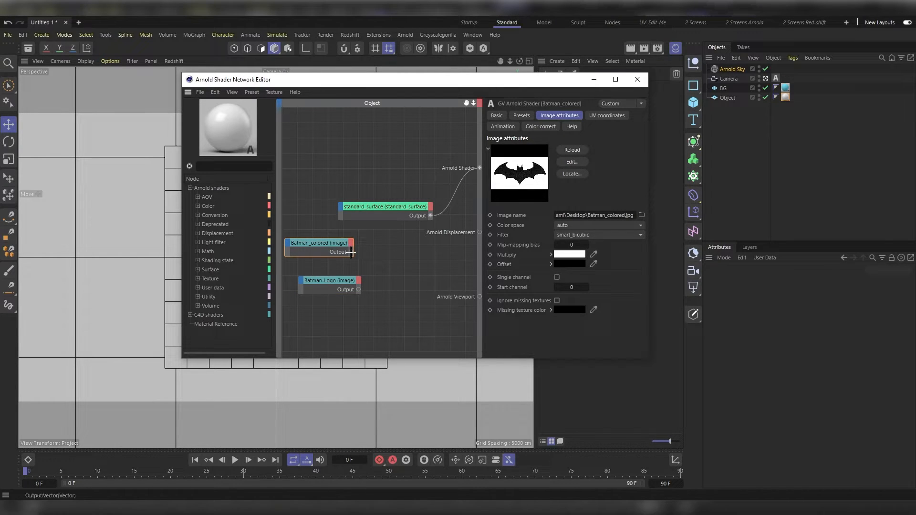
pyautogui.moveTo(350, 252); pyautogui.dragTo(345, 206)
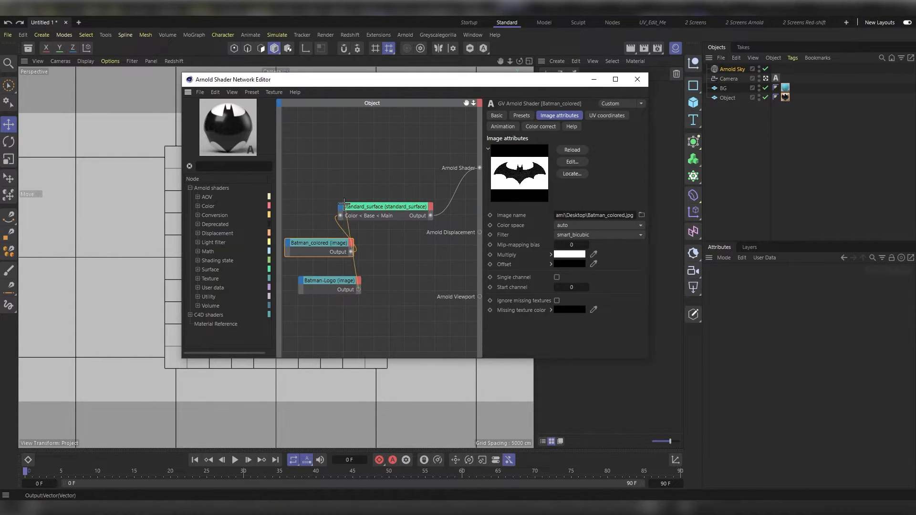
pyautogui.click(345, 215)
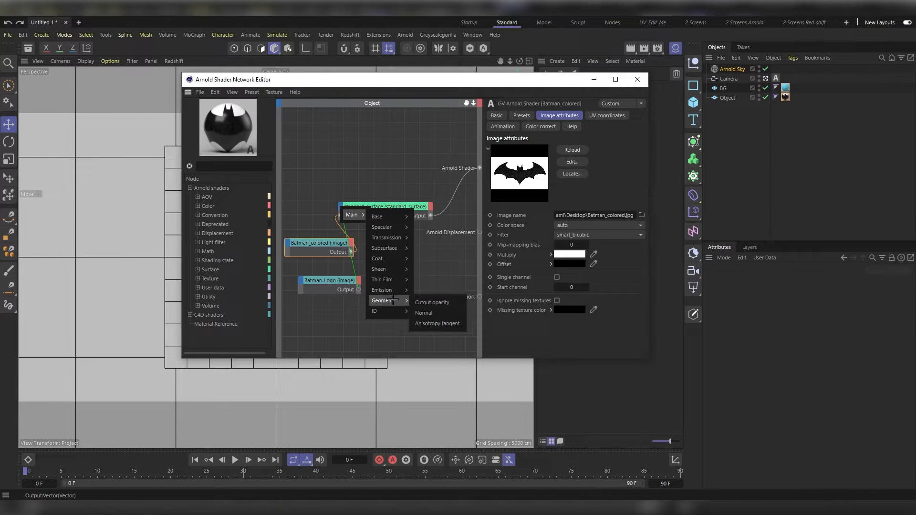
pyautogui.click(432, 302)
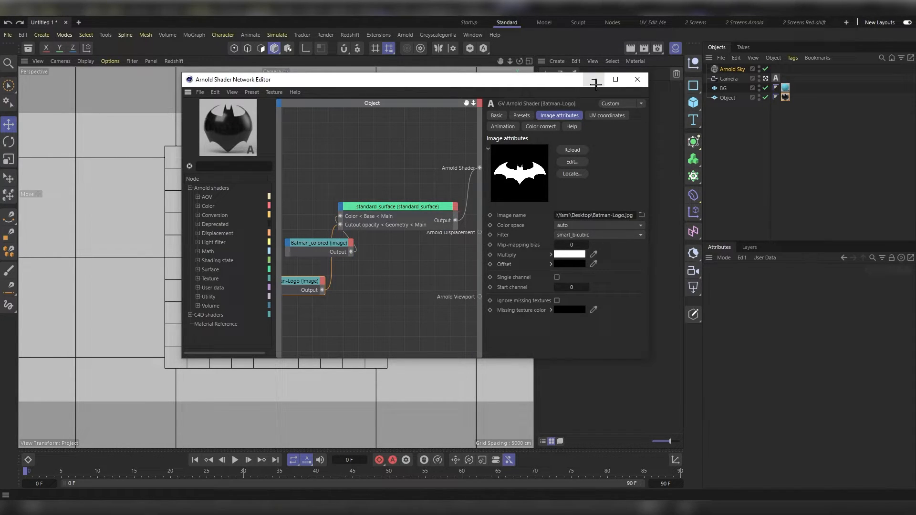
# Step: Launch the Arnold IPR render preview and select Object's material tag
pyautogui.click(404, 35)
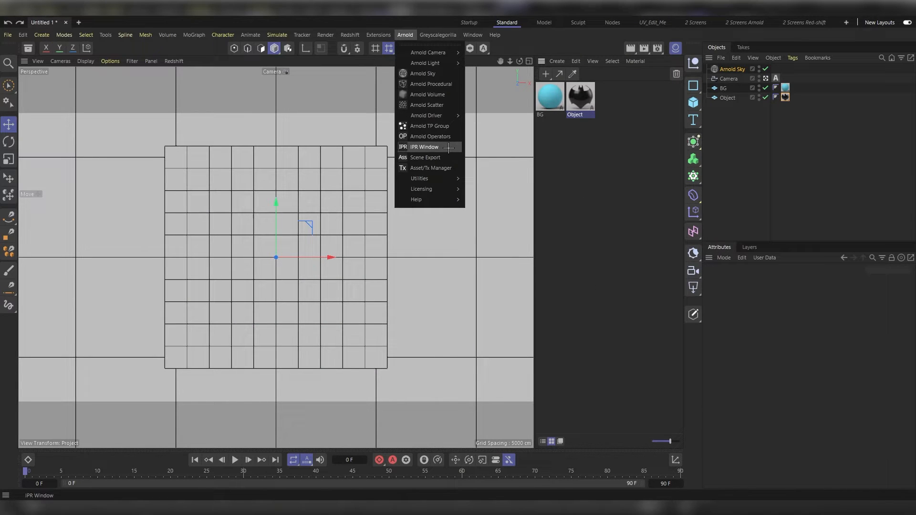
pyautogui.click(424, 146)
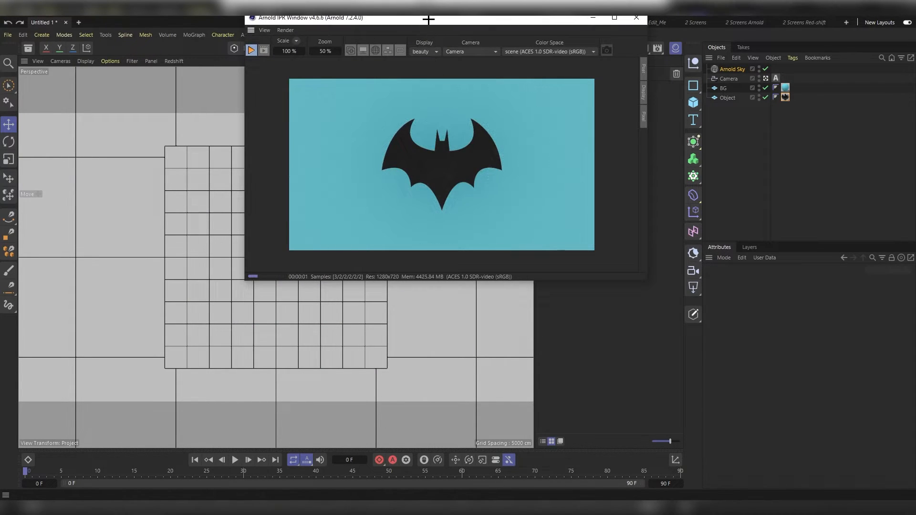
pyautogui.moveTo(428, 18); pyautogui.dragTo(467, 73)
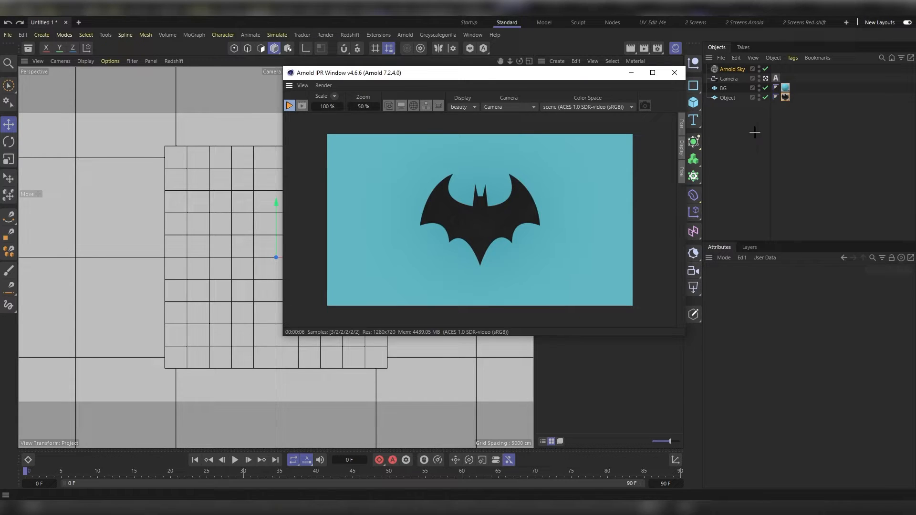
pyautogui.moveTo(565, 208)
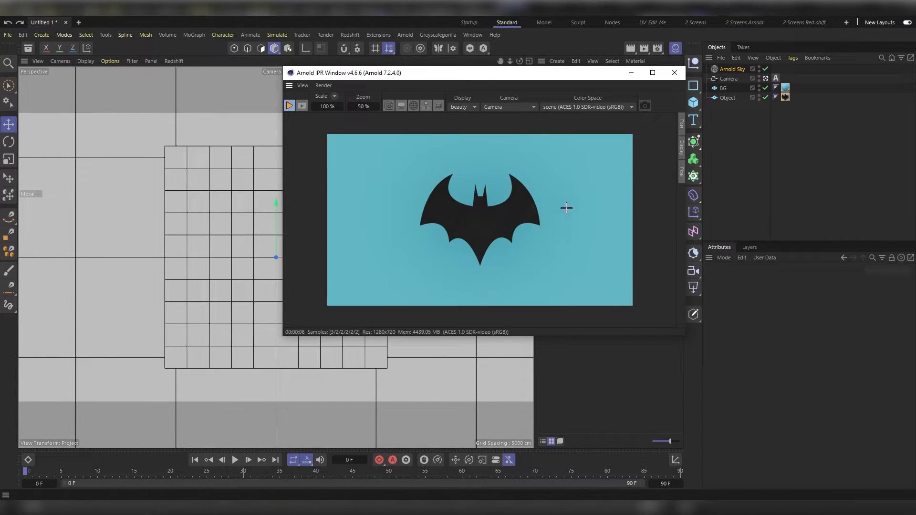
pyautogui.moveTo(775, 117)
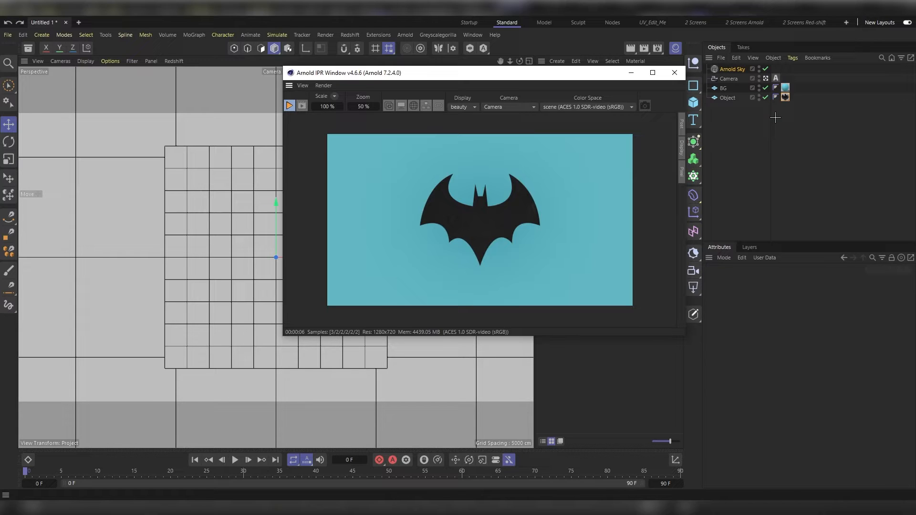
pyautogui.click(784, 97)
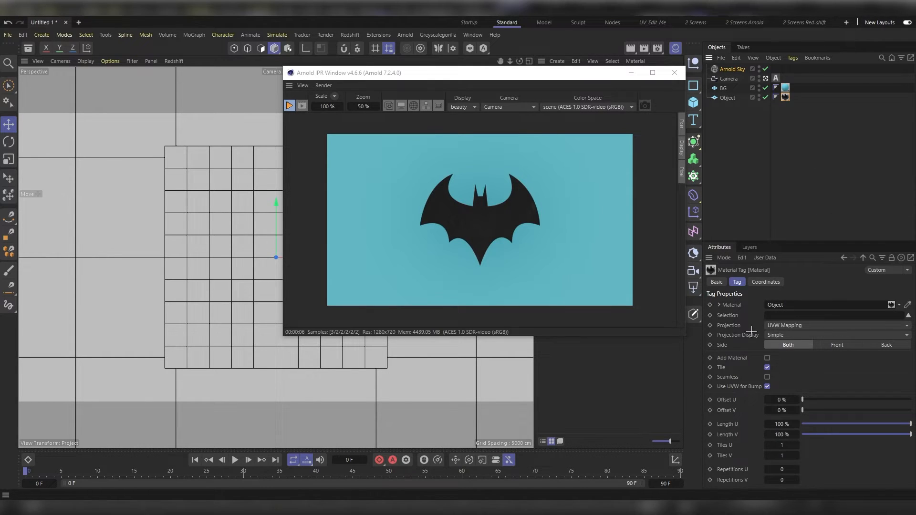
# Step: In Texture mode, scale the logo texture until the bat logo looks undistorted
pyautogui.click(835, 326)
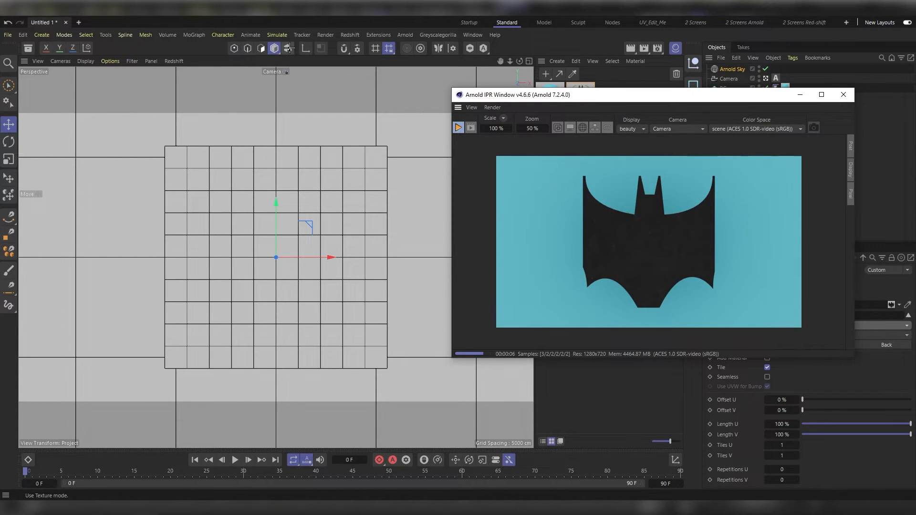
pyautogui.moveTo(289, 48)
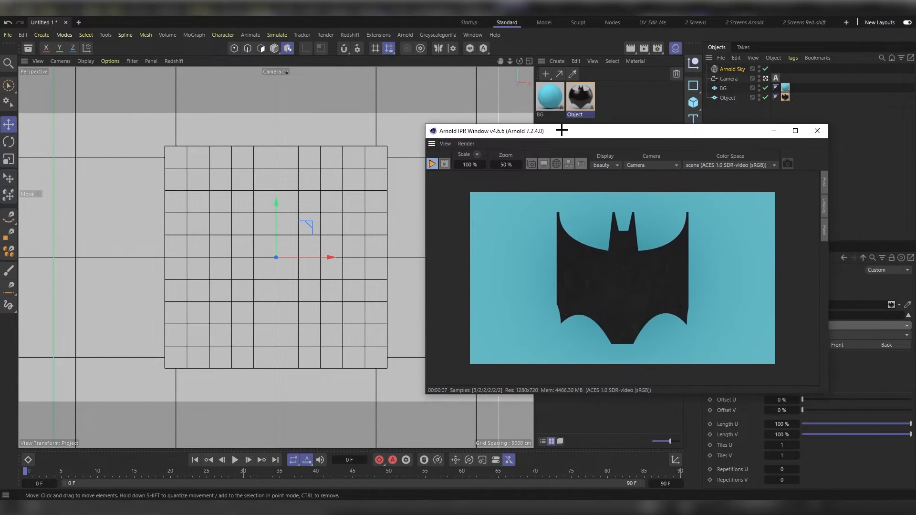
pyautogui.moveTo(786, 95)
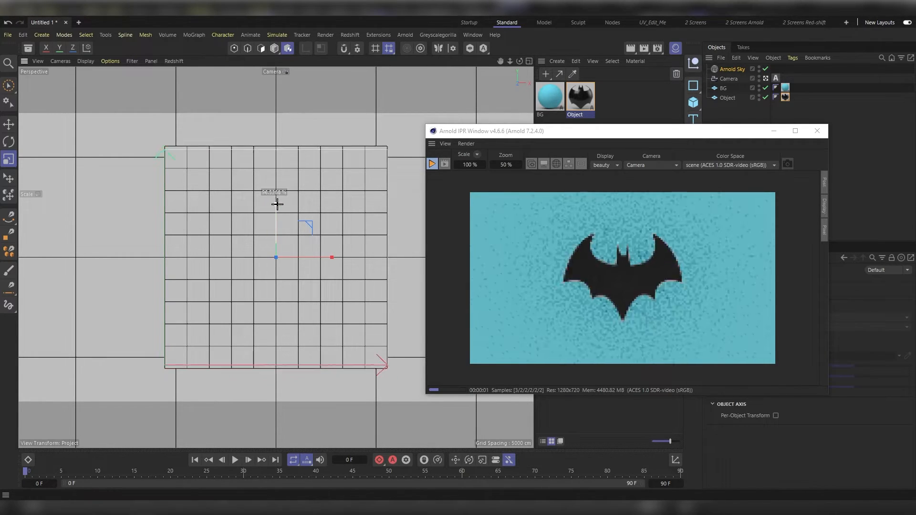
pyautogui.moveTo(276, 204); pyautogui.dragTo(286, 214)
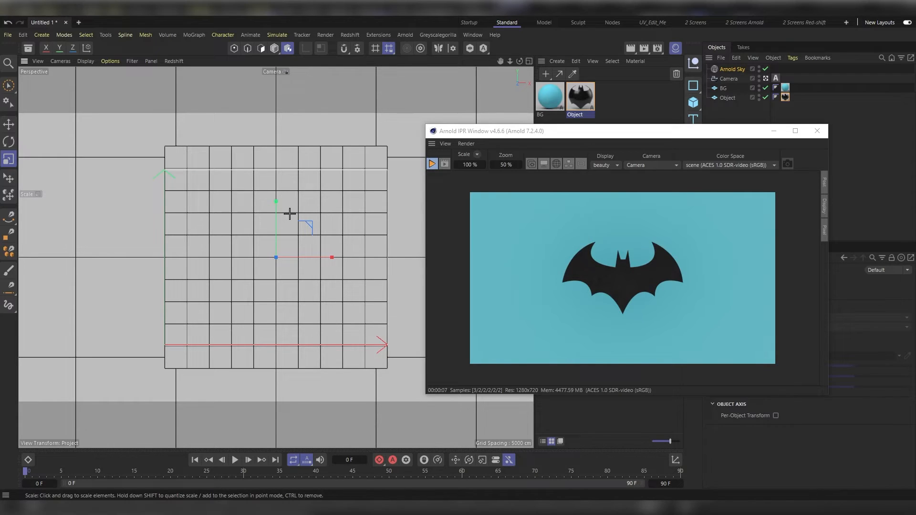
pyautogui.moveTo(450, 219)
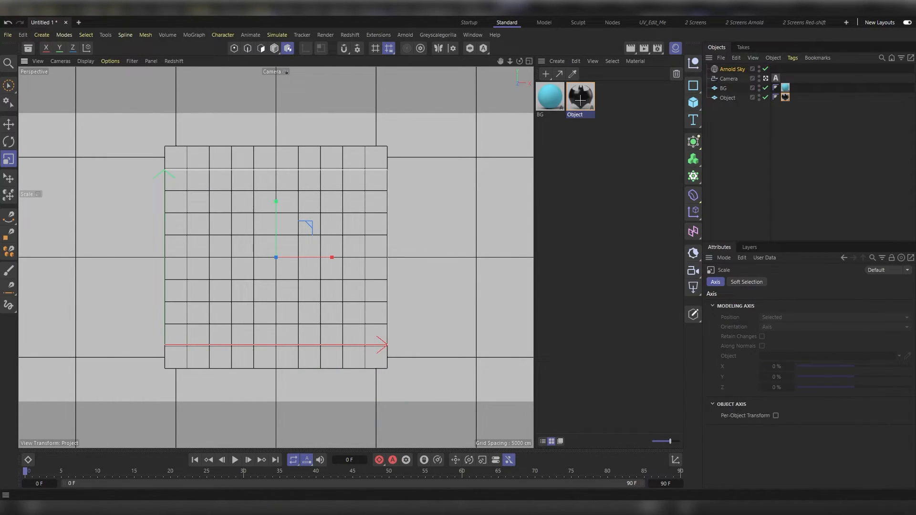
# Step: Add a second standard_surface node to the Object material's Arnold shader network
pyautogui.doubleClick(579, 96)
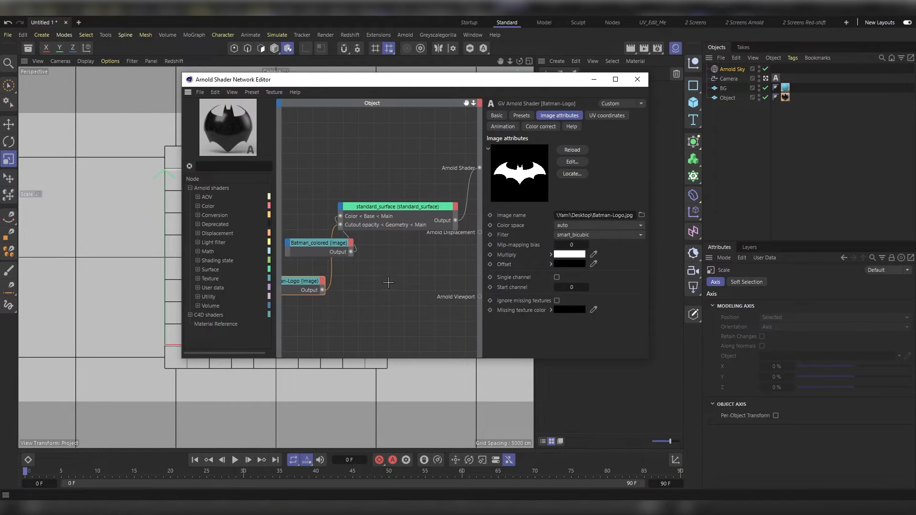
pyautogui.write('star')
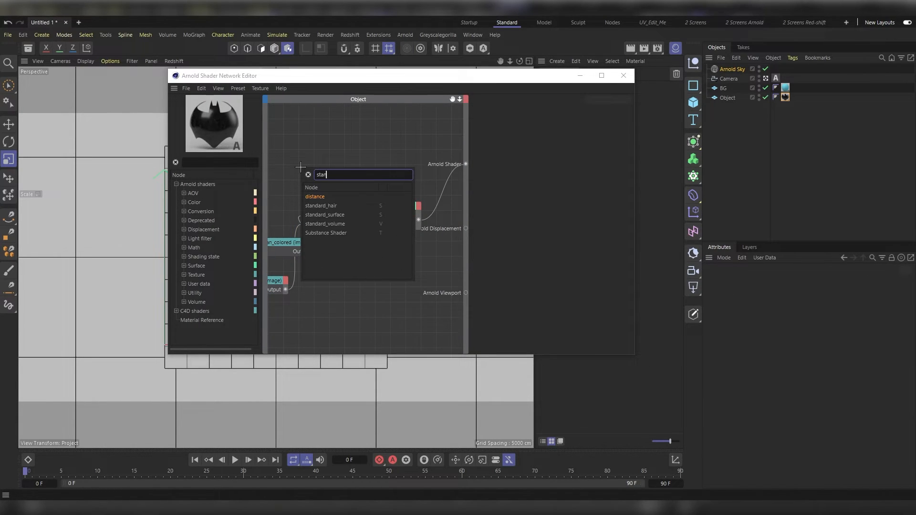
pyautogui.click(324, 214)
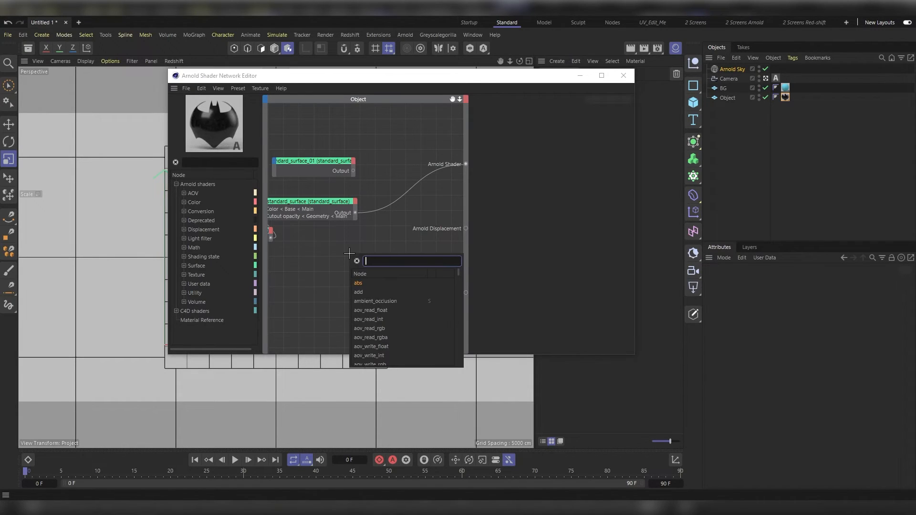
# Step: Add a mix_shader node and connect the new white surface into it
pyautogui.write('mix')
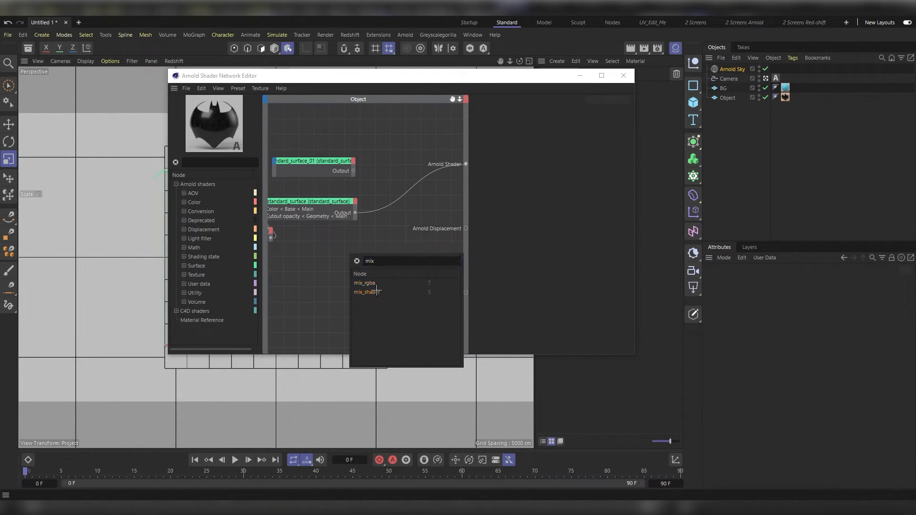
pyautogui.click(367, 292)
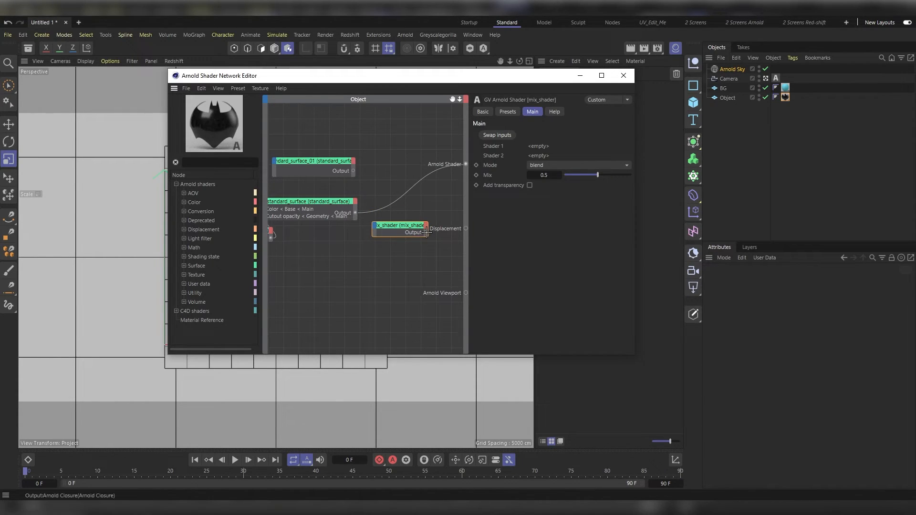
pyautogui.moveTo(461, 182)
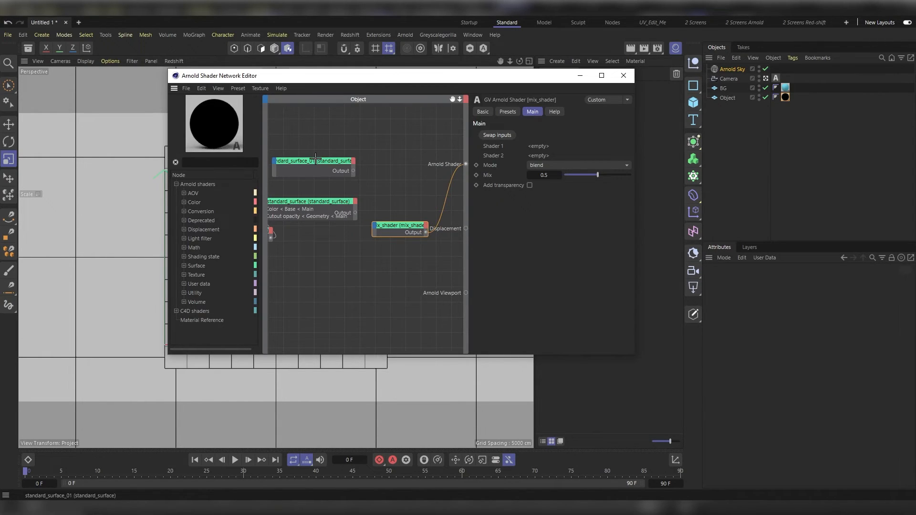
pyautogui.click(314, 162)
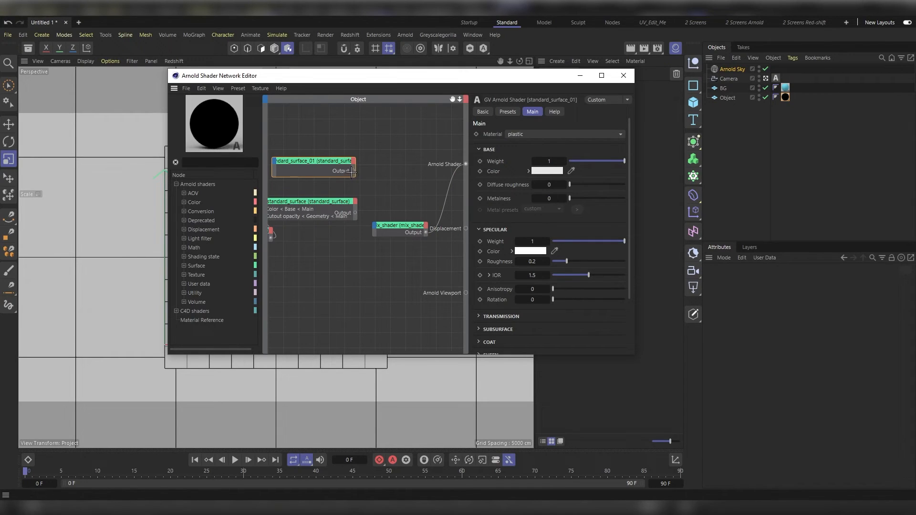
pyautogui.moveTo(353, 170); pyautogui.dragTo(374, 226)
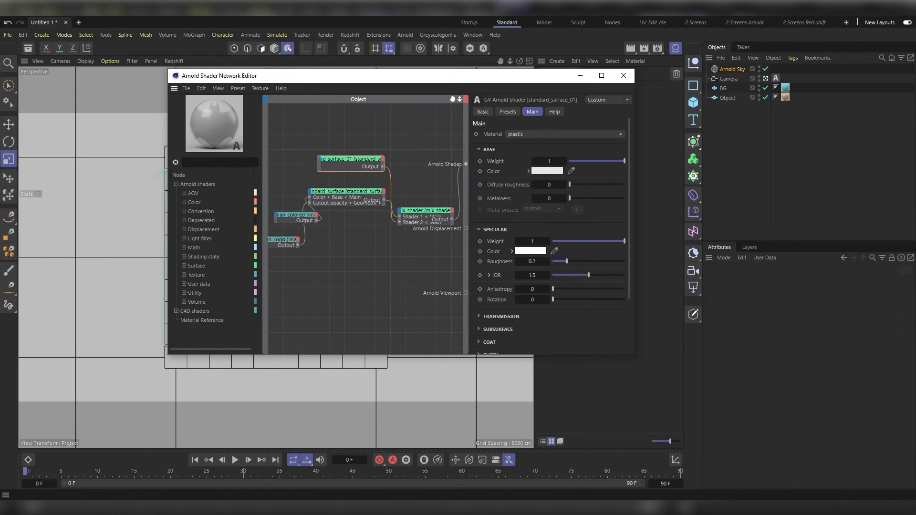
# Step: Connect the Batman-Logo image node's output to the mix shader's Mix input
pyautogui.click(283, 241)
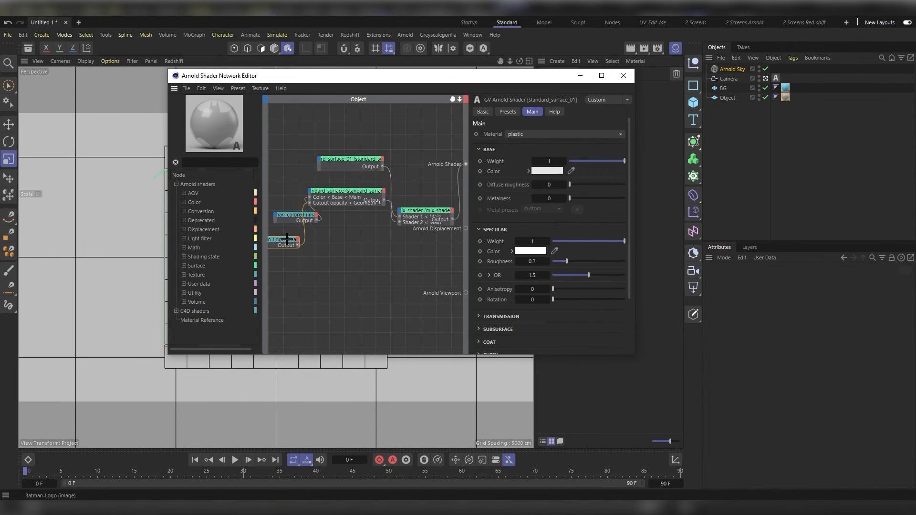
pyautogui.click(283, 240)
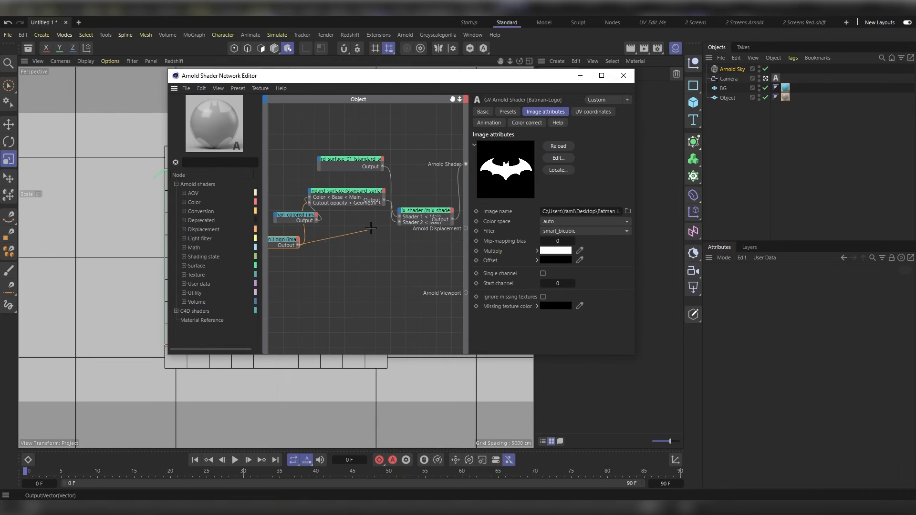
pyautogui.moveTo(298, 242); pyautogui.dragTo(411, 218)
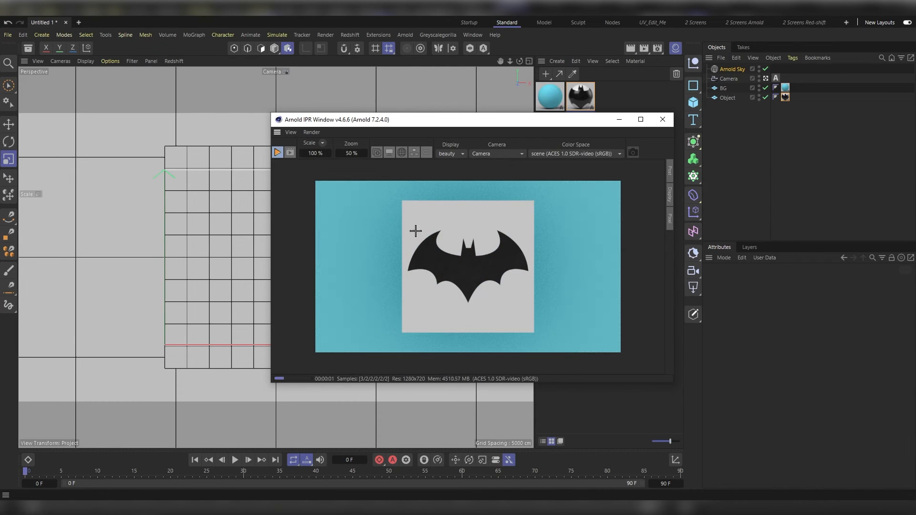
# Step: Move the Arnold IPR window left to view the black logo on its white square
pyautogui.moveTo(474, 119); pyautogui.dragTo(253, 116)
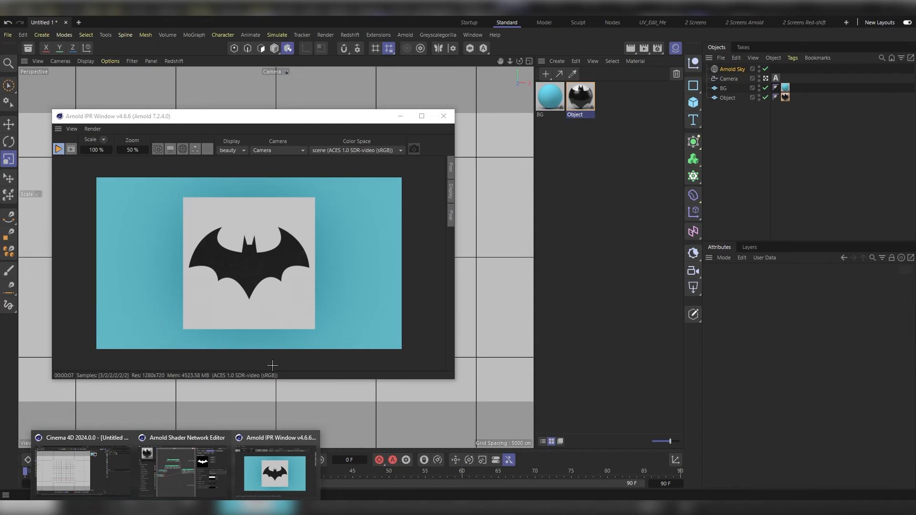
pyautogui.moveTo(271, 217)
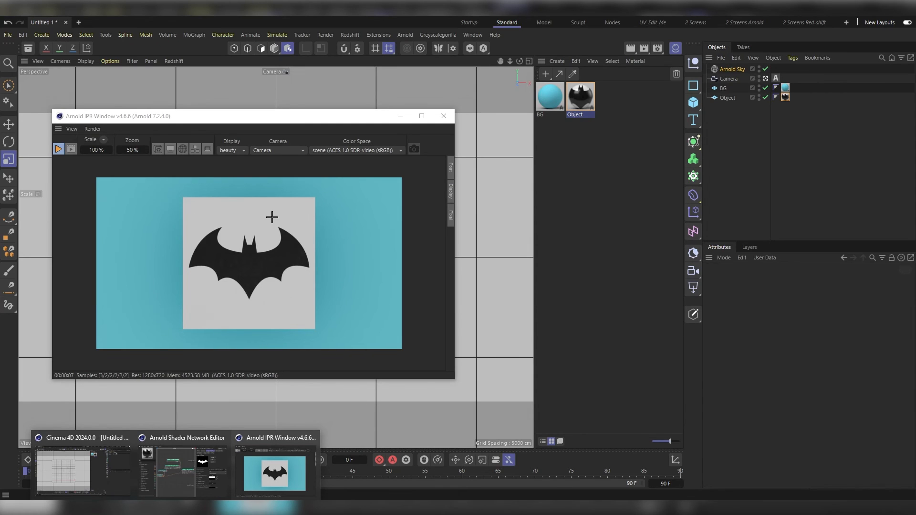
pyautogui.moveTo(260, 317)
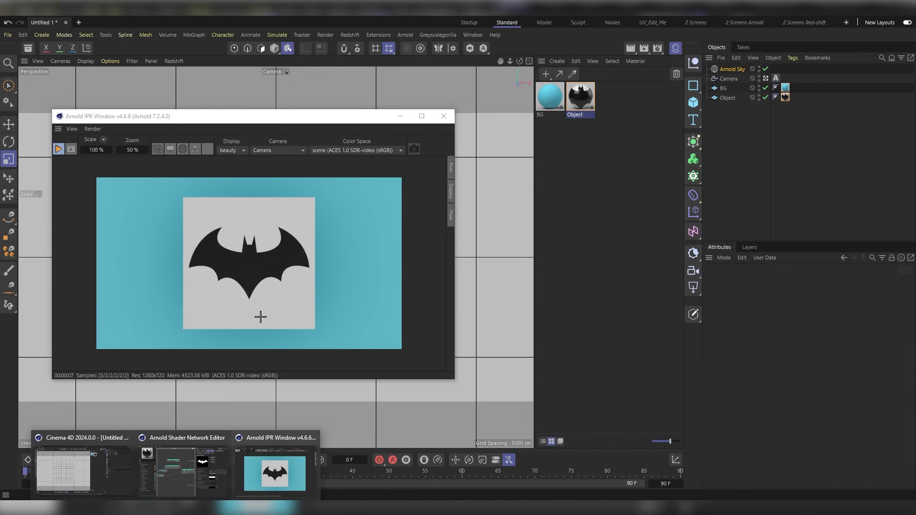